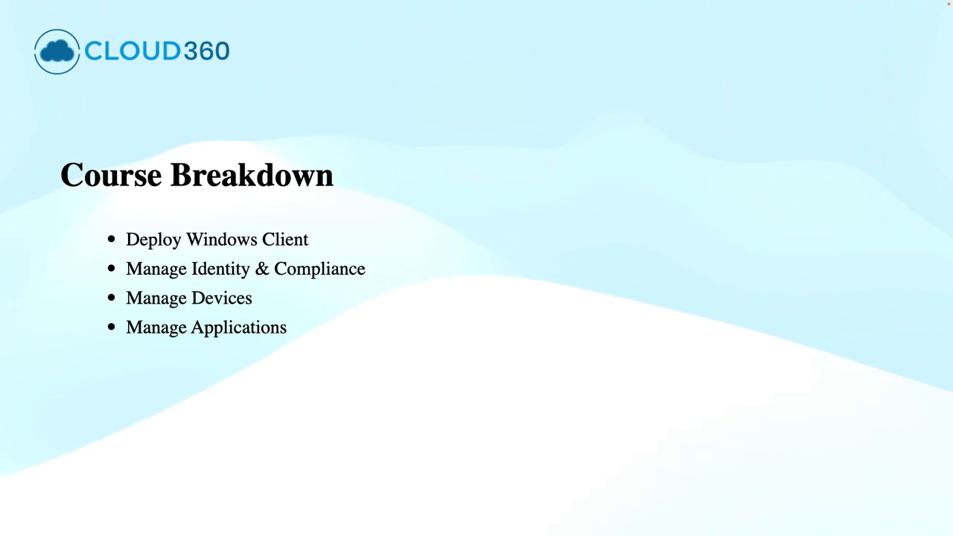
Step: Advance from the four-topic Course Breakdown slide to the Hands-On Labs and Exam Tips & Prep slide
key("Right")
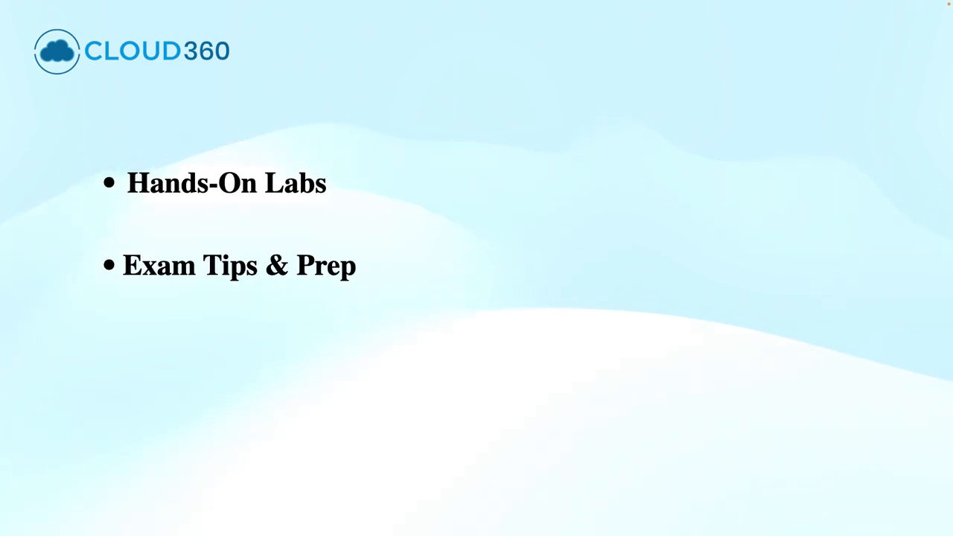